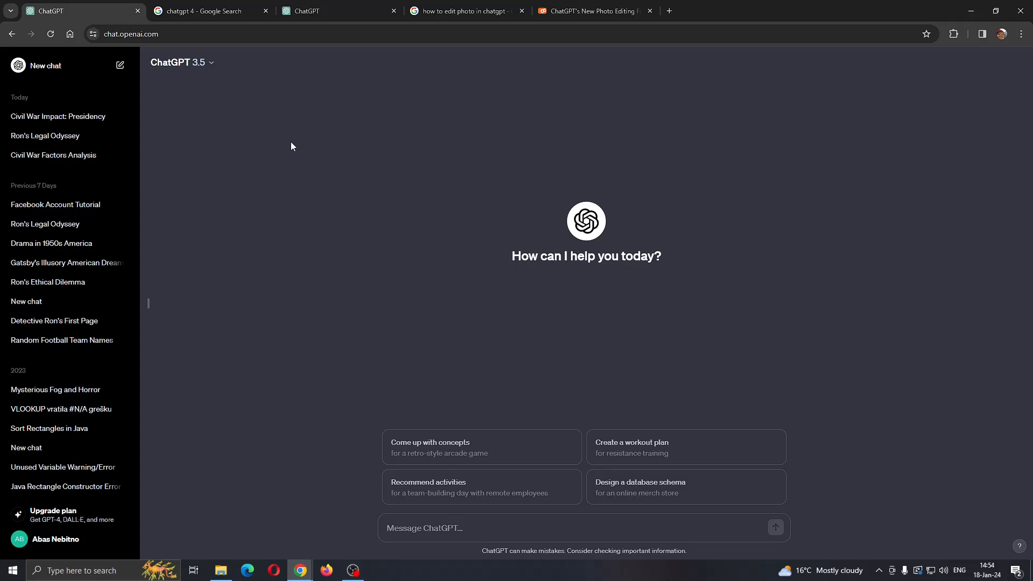
{"action": "mouse_move", "coordinate": [690, 247]}
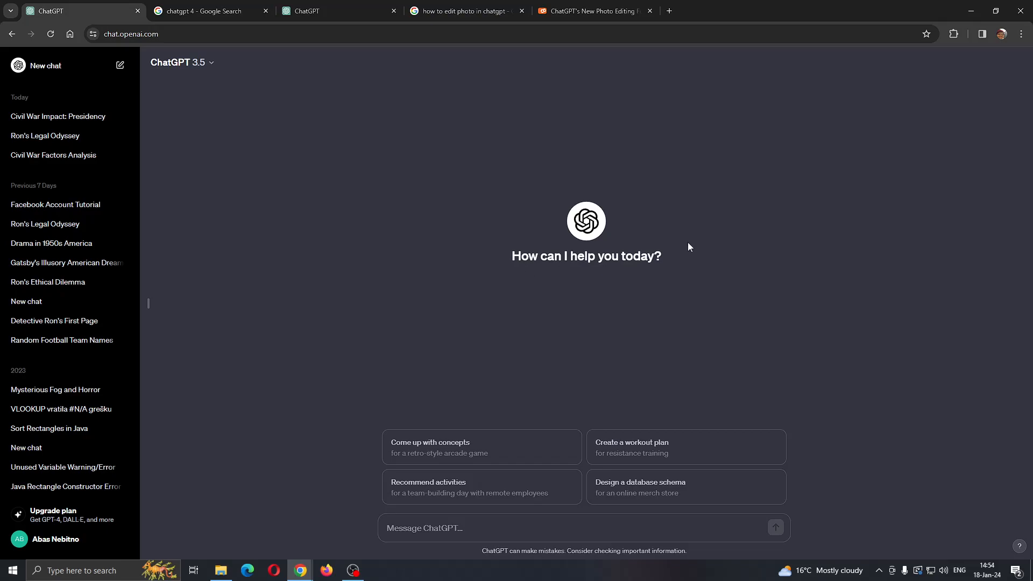
{"action": "mouse_move", "coordinate": [504, 136]}
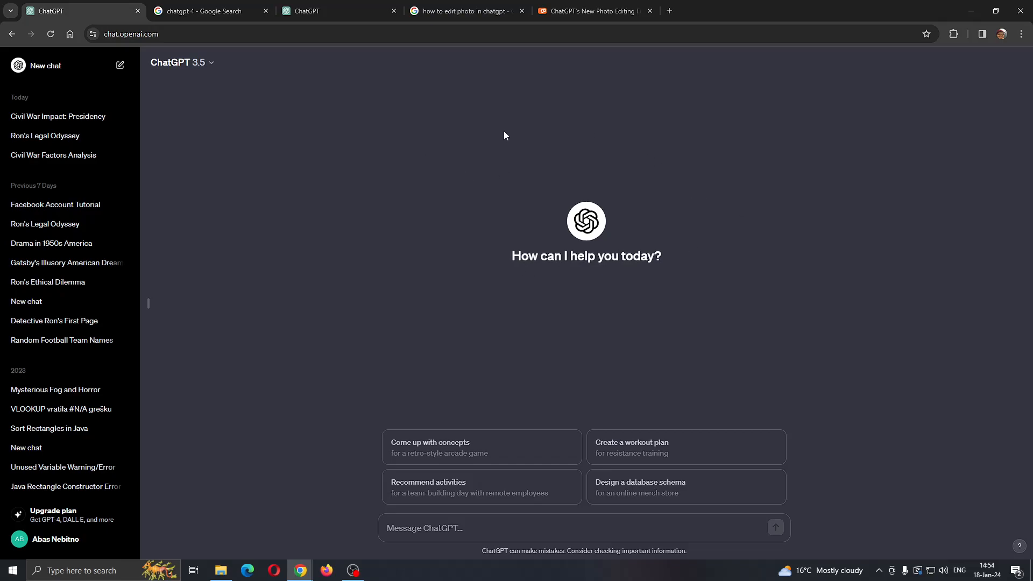
{"action": "mouse_move", "coordinate": [482, 178]}
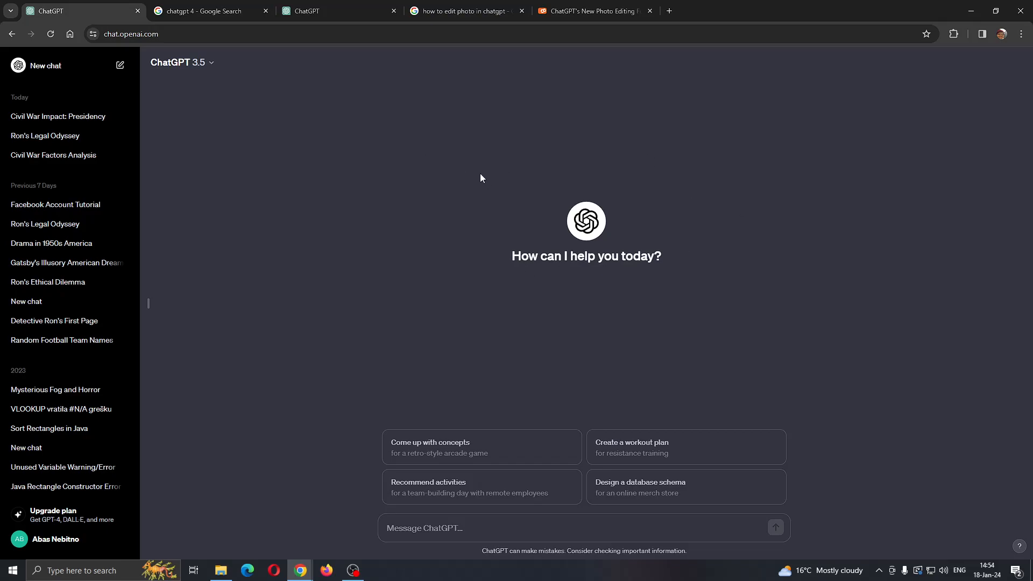
{"action": "mouse_move", "coordinate": [488, 186]}
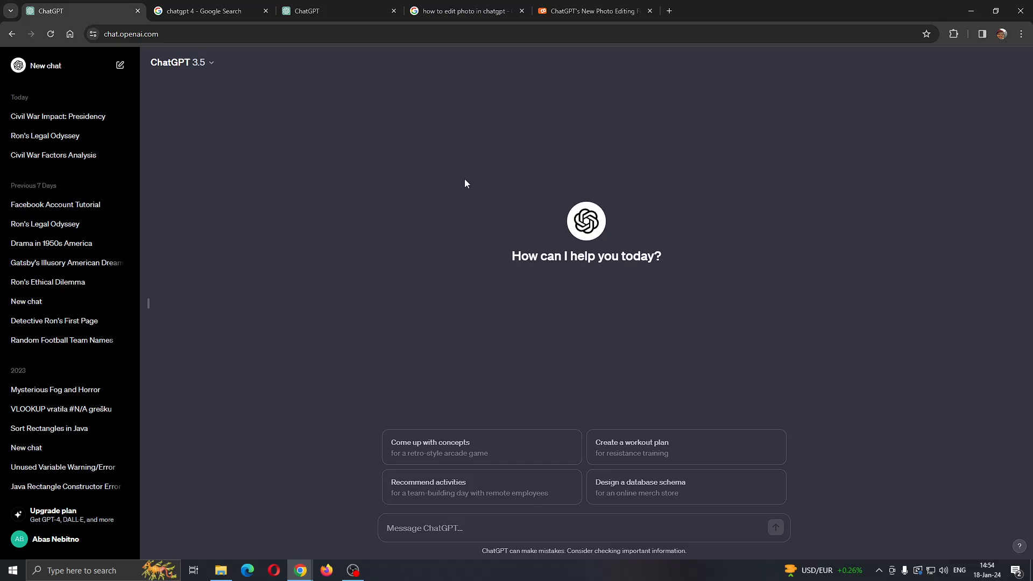
{"action": "mouse_move", "coordinate": [524, 200]}
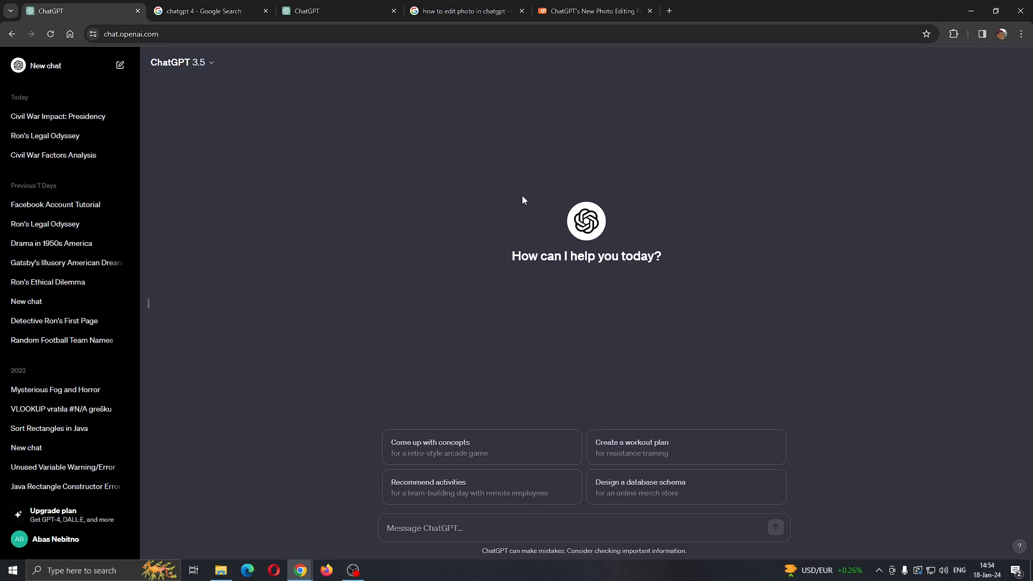
{"action": "mouse_move", "coordinate": [586, 174]}
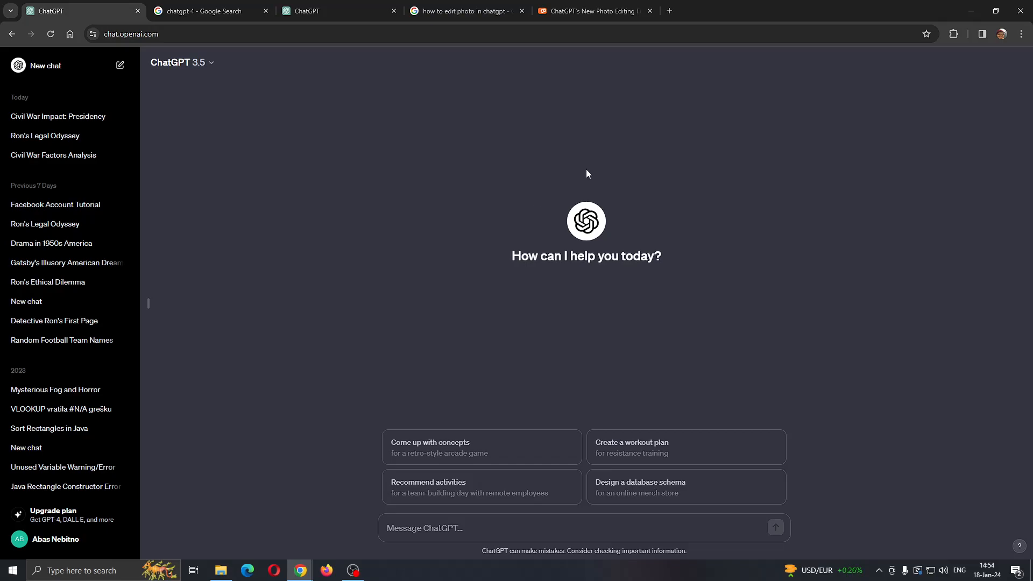
{"action": "mouse_move", "coordinate": [361, 171]}
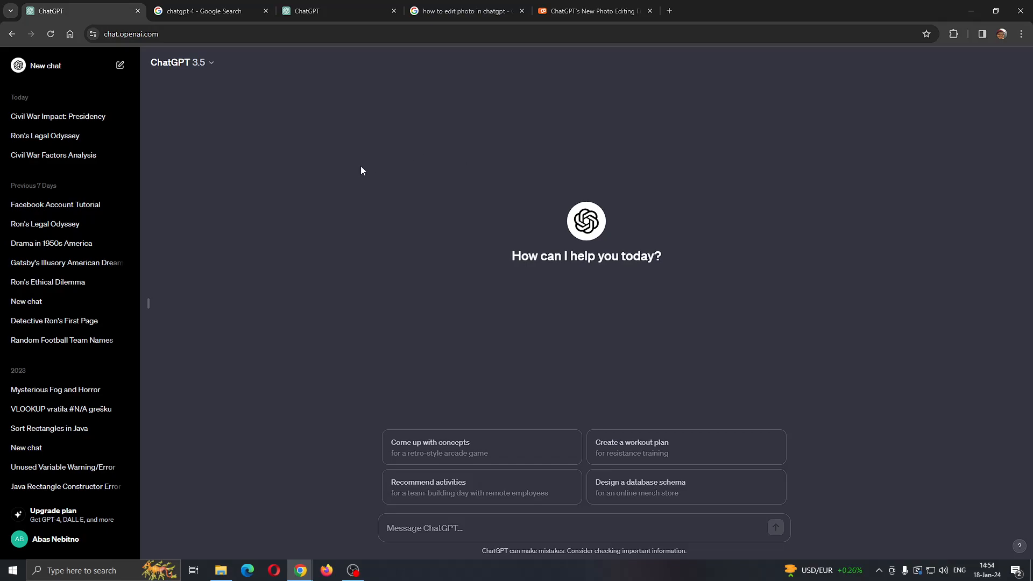
{"action": "mouse_move", "coordinate": [226, 117]}
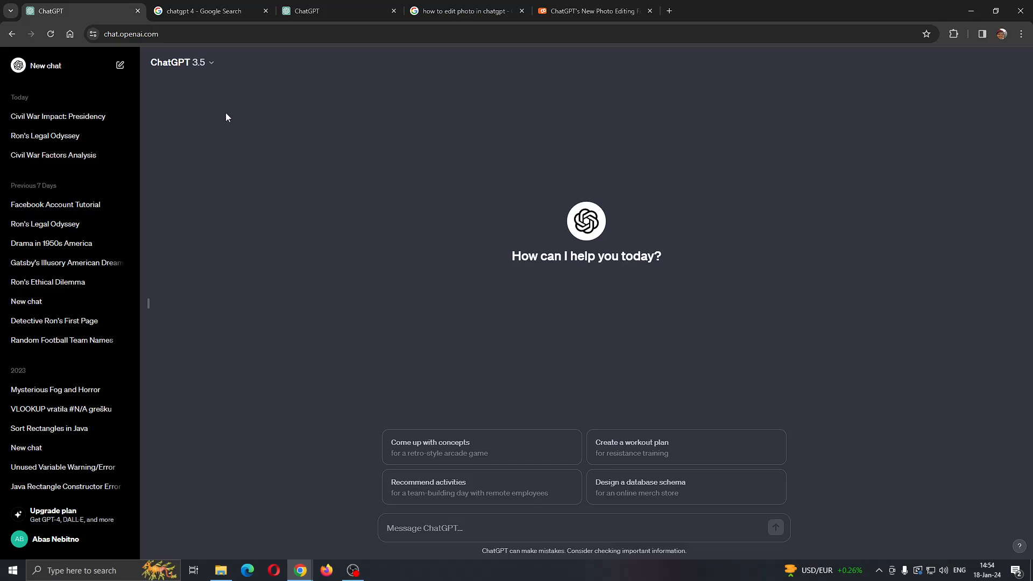
{"action": "mouse_move", "coordinate": [235, 119]}
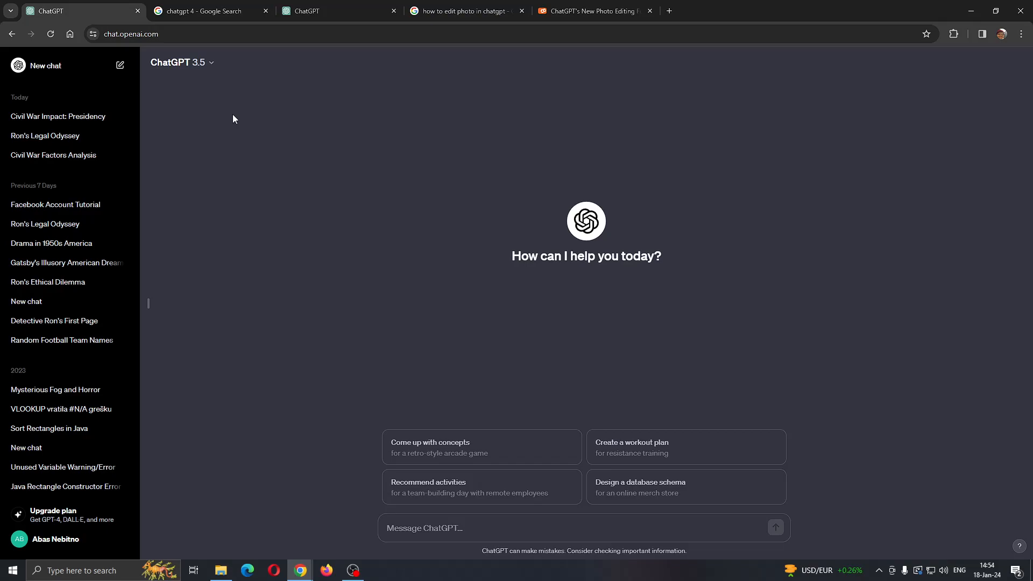
{"action": "mouse_move", "coordinate": [211, 103]}
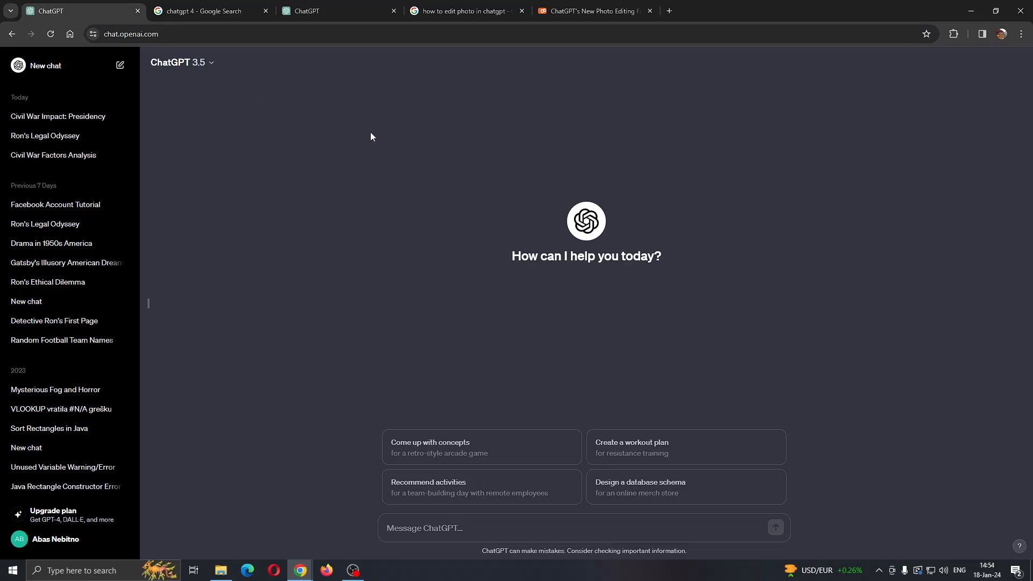
{"action": "mouse_move", "coordinate": [326, 117]}
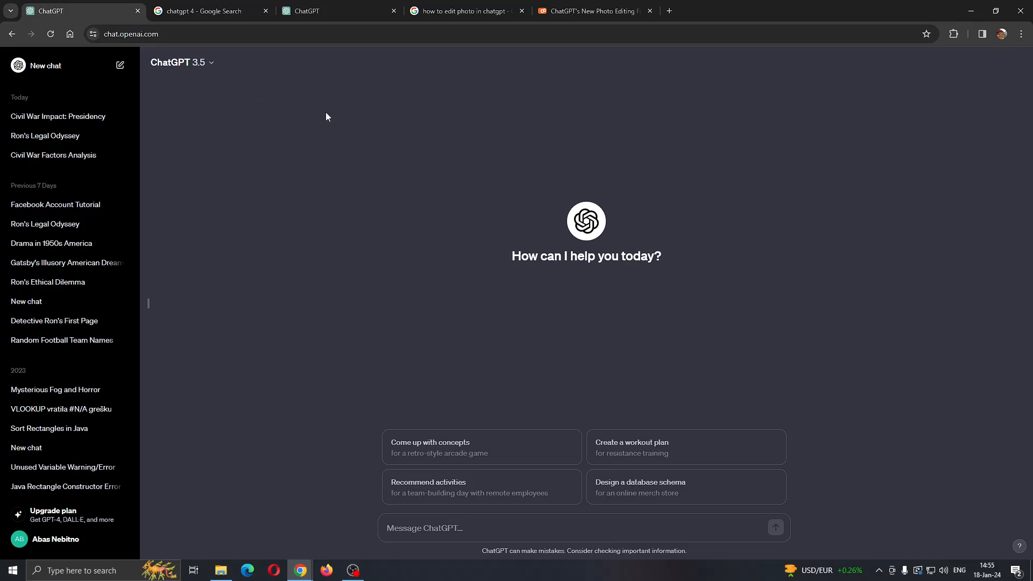
{"action": "mouse_move", "coordinate": [470, 202]}
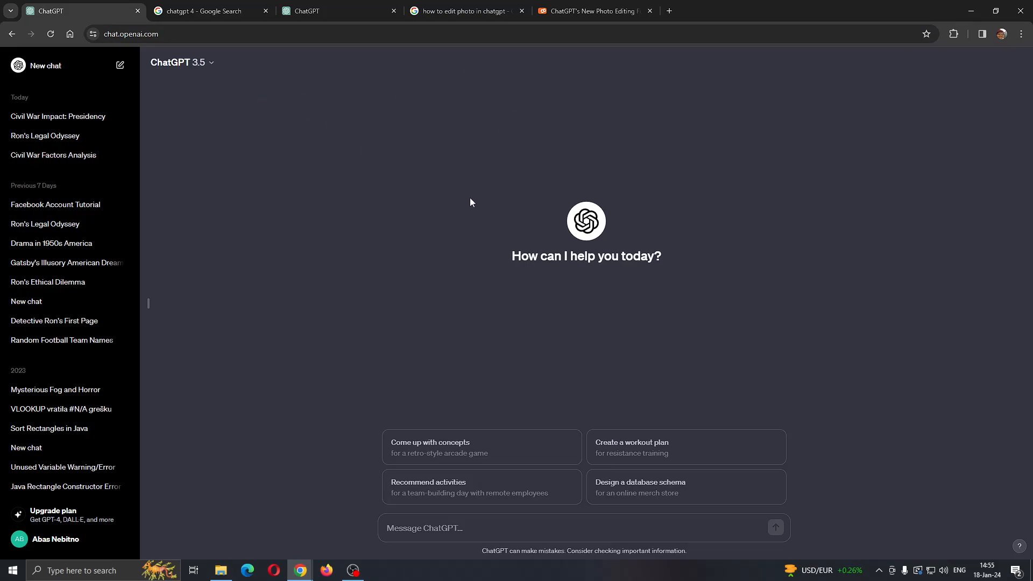
{"action": "mouse_move", "coordinate": [482, 205]}
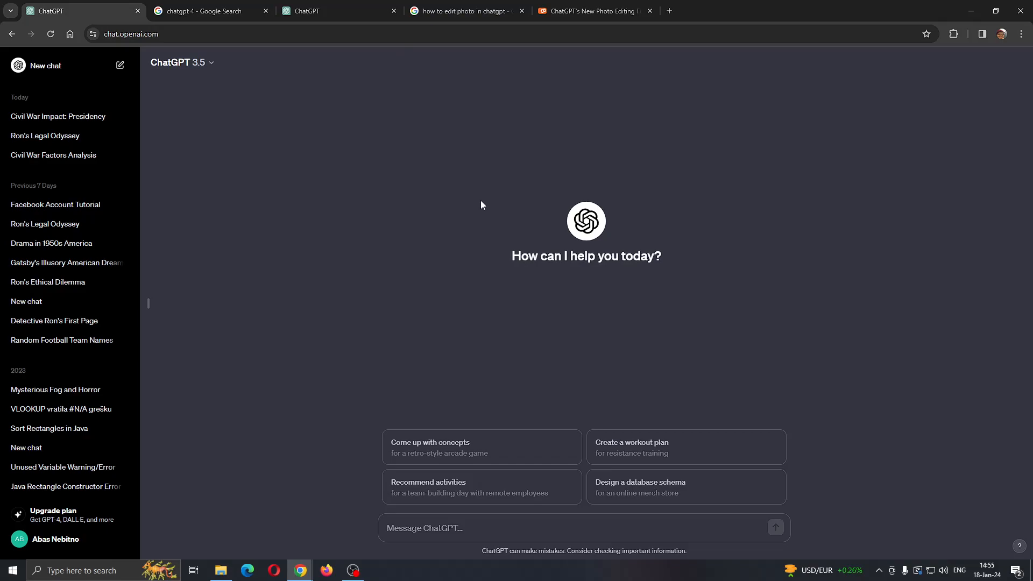
{"action": "mouse_move", "coordinate": [471, 214]}
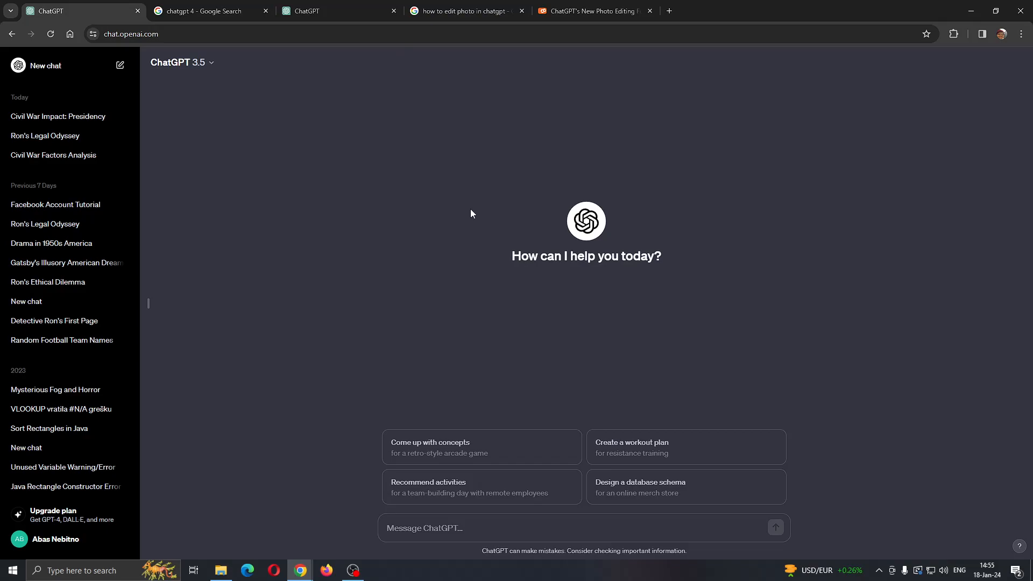
{"action": "mouse_move", "coordinate": [723, 202]}
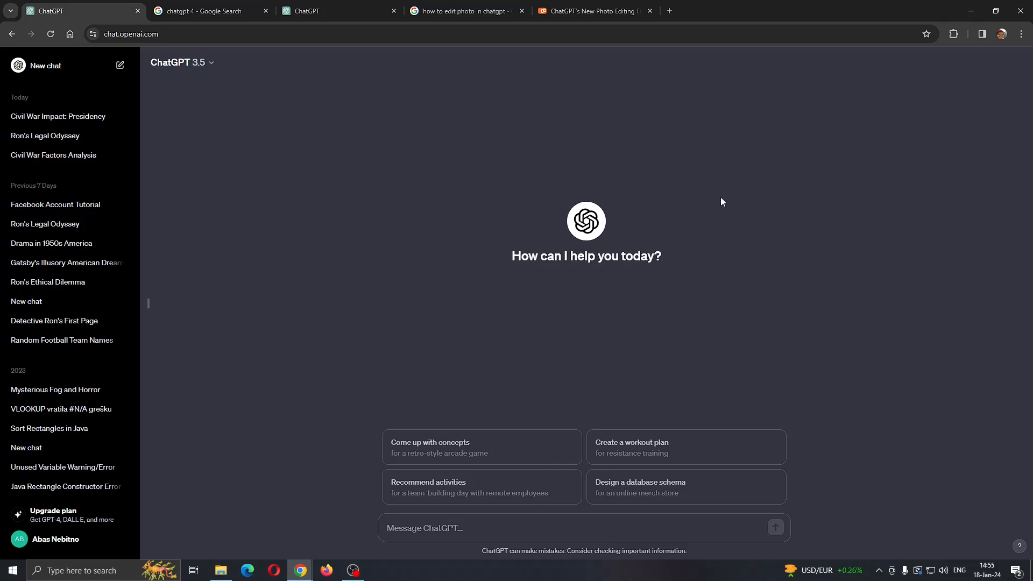
{"action": "mouse_move", "coordinate": [513, 278]}
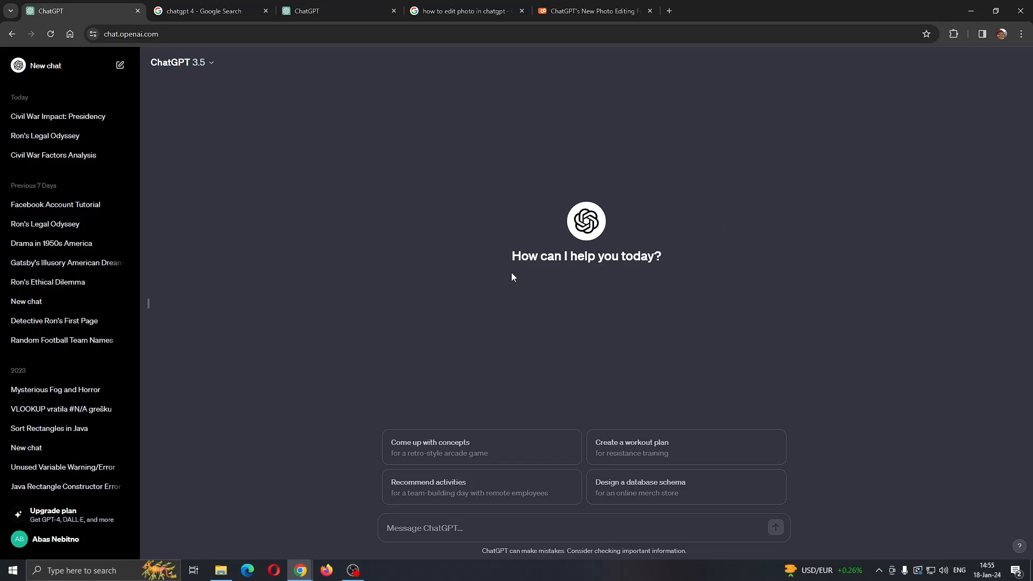
{"action": "mouse_move", "coordinate": [510, 206]}
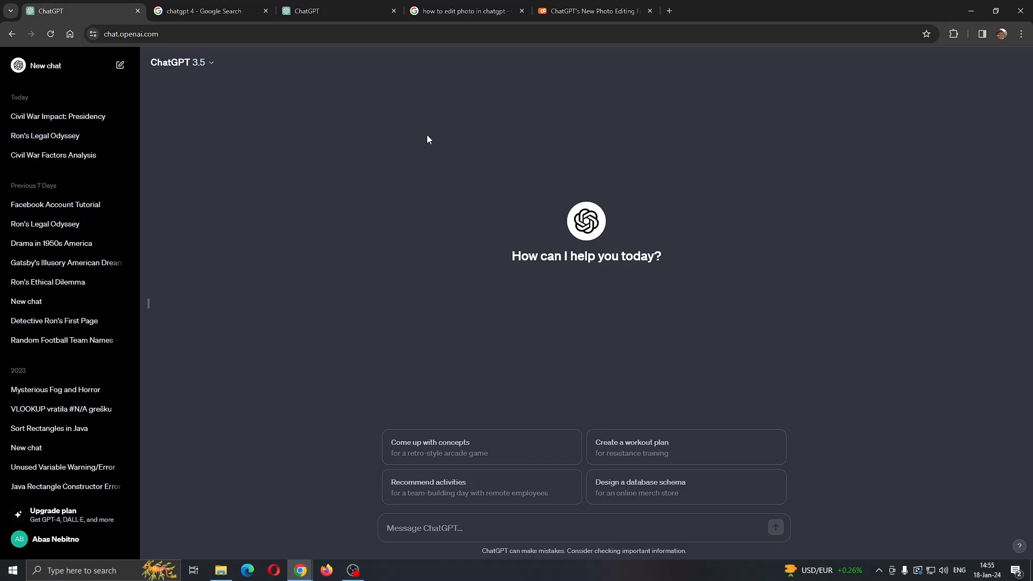
- Glance at the photo-editing search results, then open ChatGPT's model list and GPT-4 upgrade plans
{"action": "left_click", "coordinate": [464, 11]}
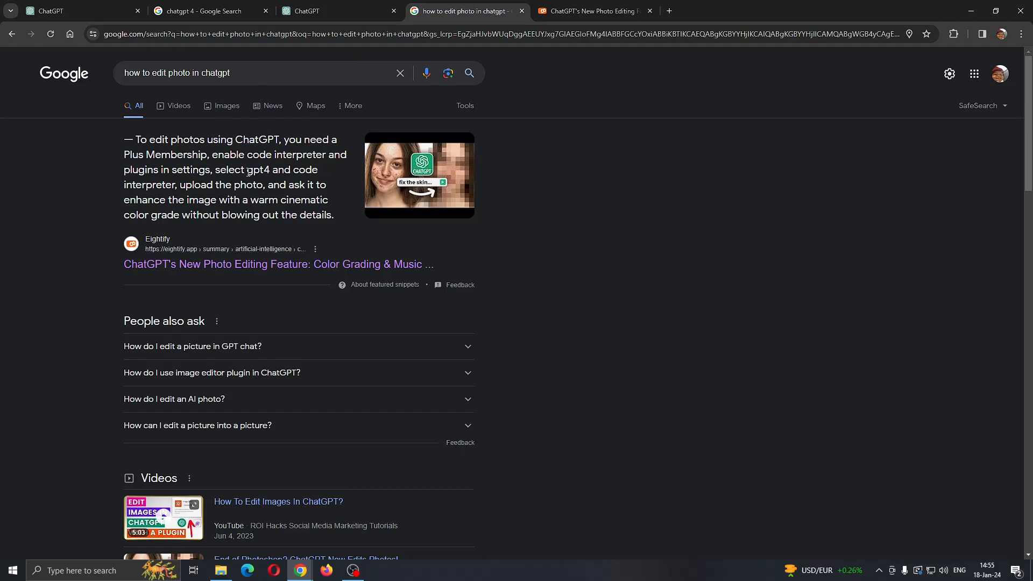
{"action": "left_click", "coordinate": [73, 11]}
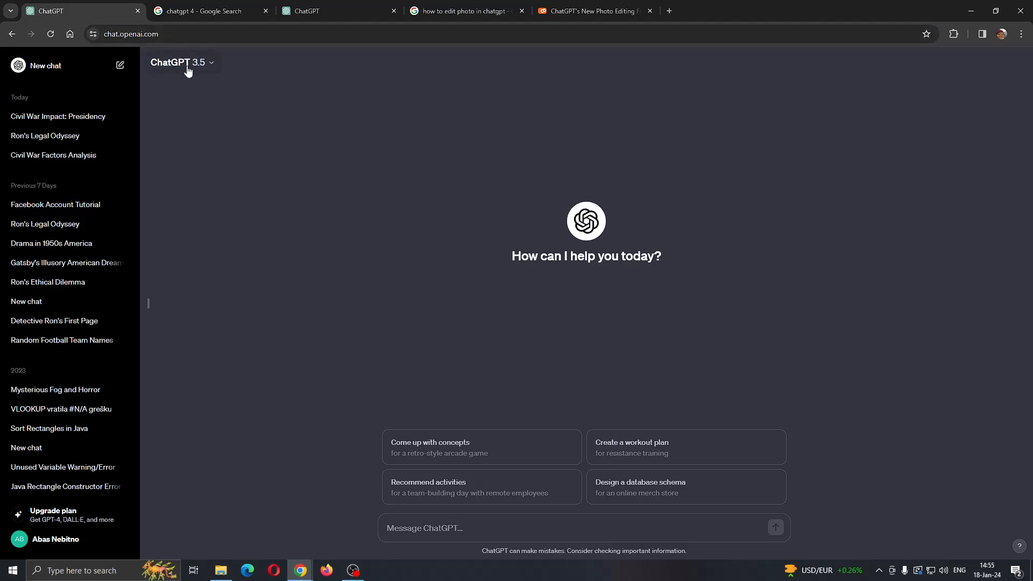
{"action": "mouse_move", "coordinate": [199, 71]}
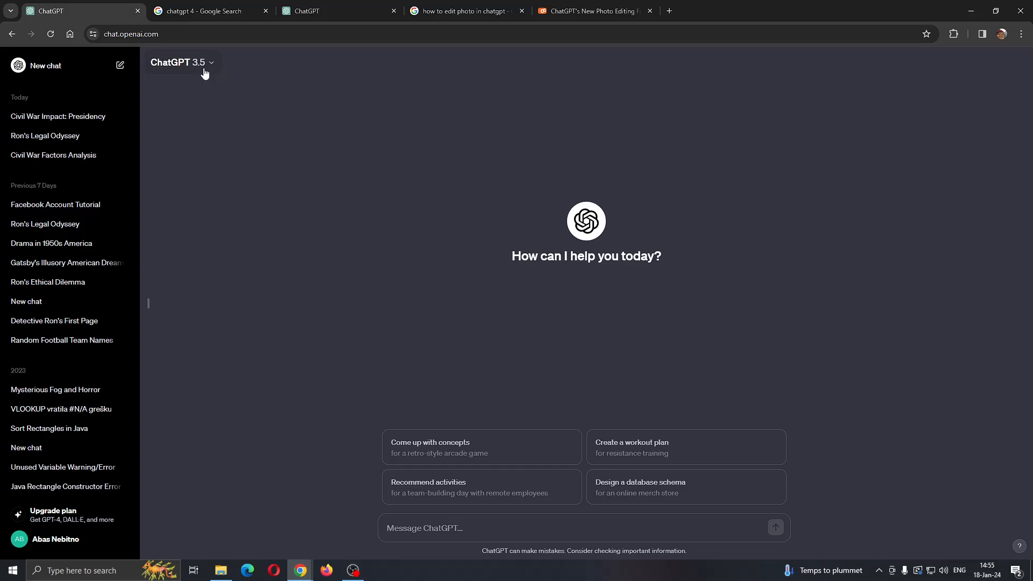
{"action": "left_click", "coordinate": [178, 61]}
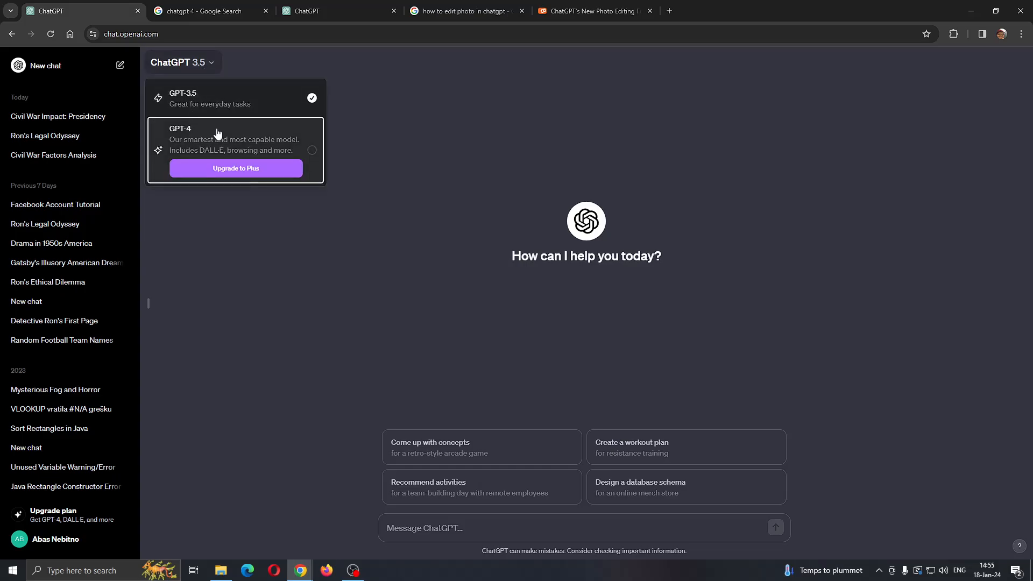
{"action": "left_click", "coordinate": [235, 168]}
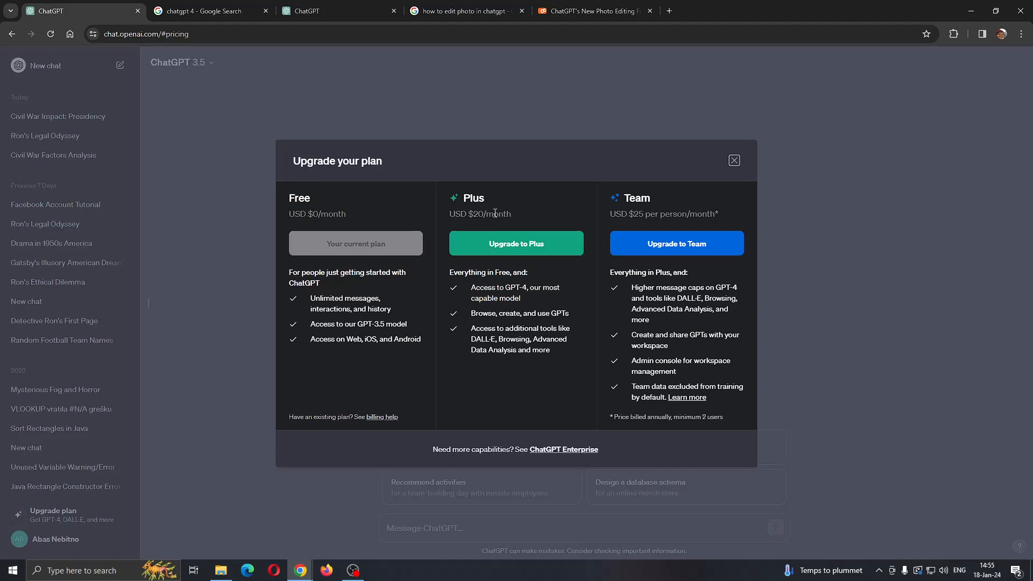
{"action": "mouse_move", "coordinate": [467, 229]}
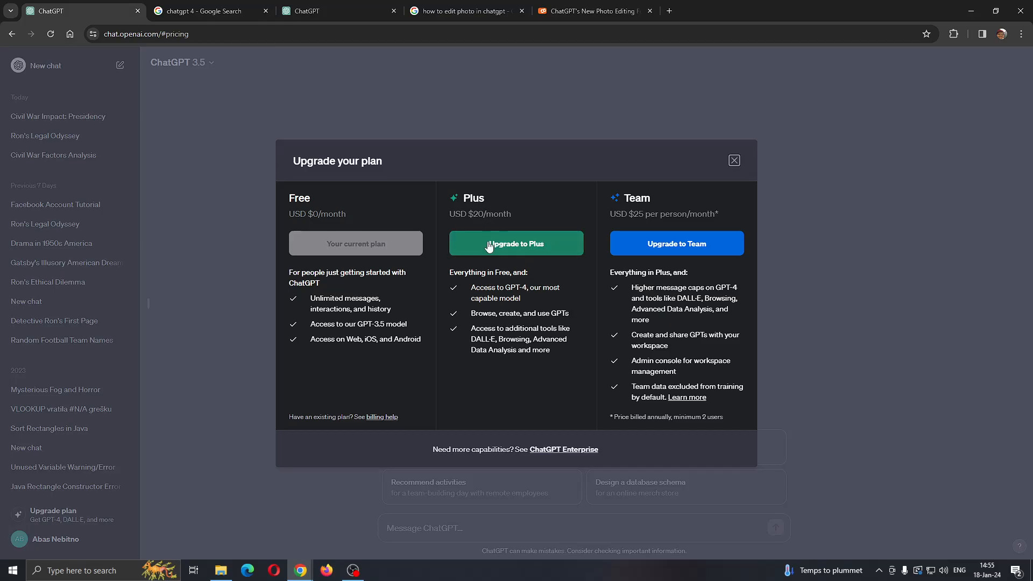
- Close the Free/Plus/Team plan comparison and return to the photo-editing Google results
{"action": "left_click", "coordinate": [733, 160]}
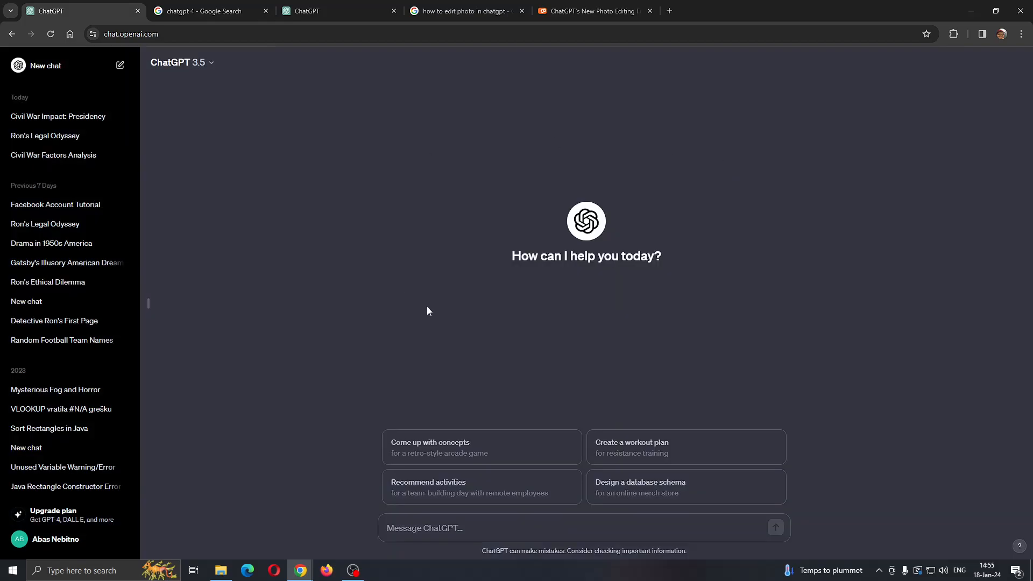
{"action": "left_click", "coordinate": [465, 11]}
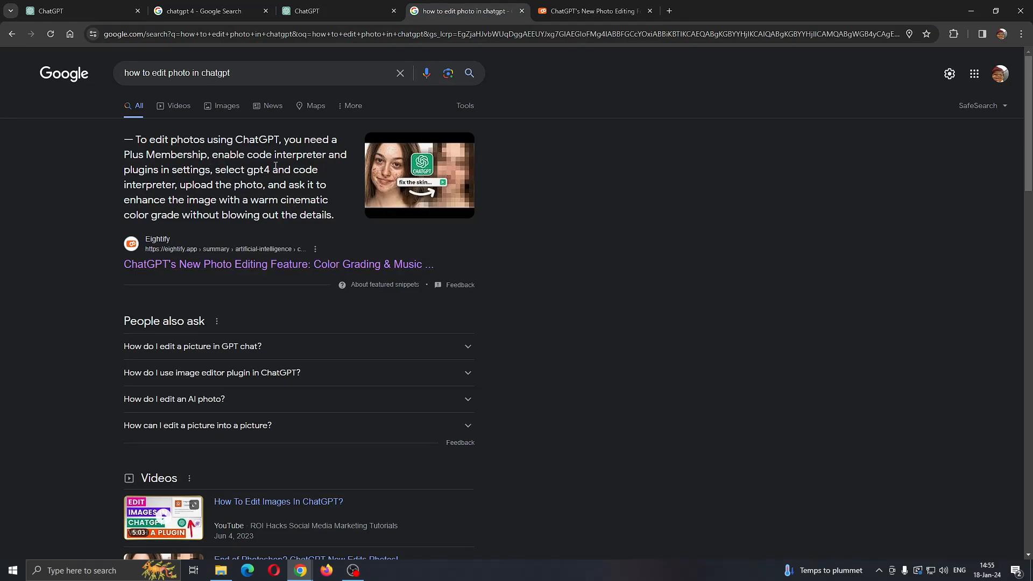
- Return to ChatGPT, where the model list shows GPT-4 requires a Plus upgrade
{"action": "left_click", "coordinate": [79, 11]}
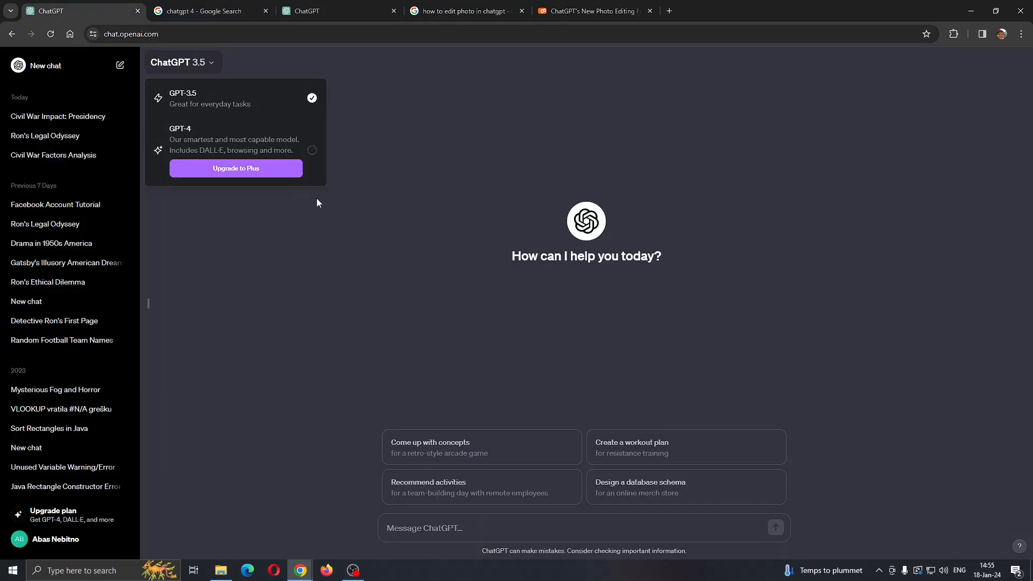